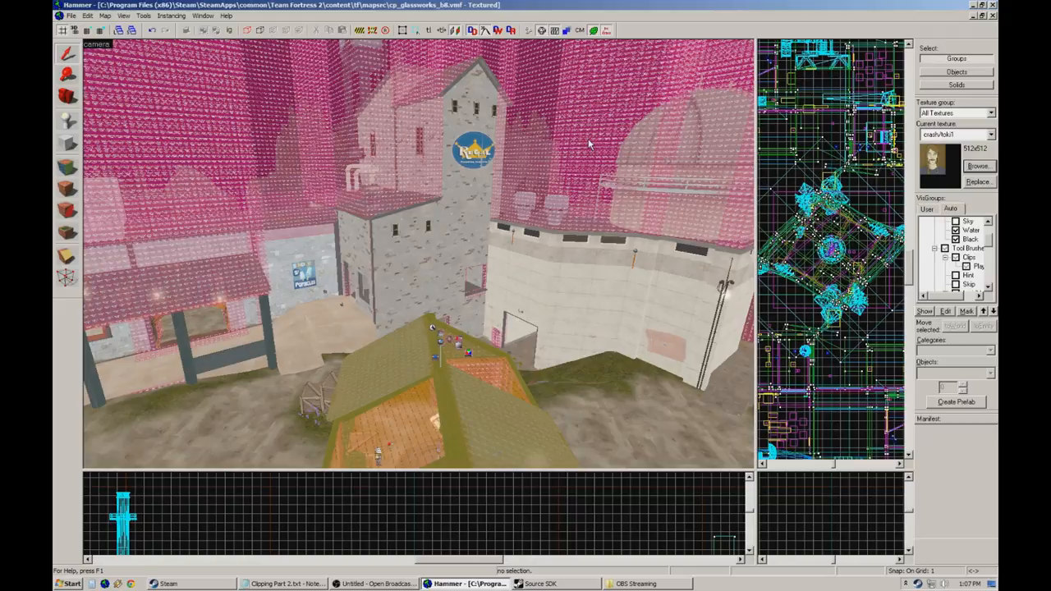
{"action": "mouse_move", "coordinate": [588, 95]}
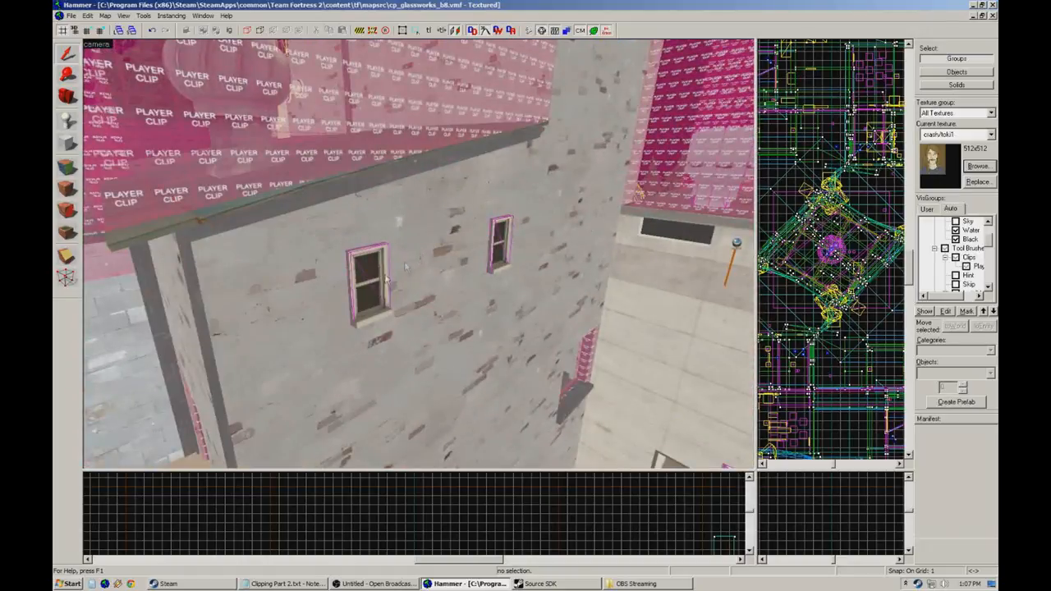
{"action": "left_click", "coordinate": [370, 283]}
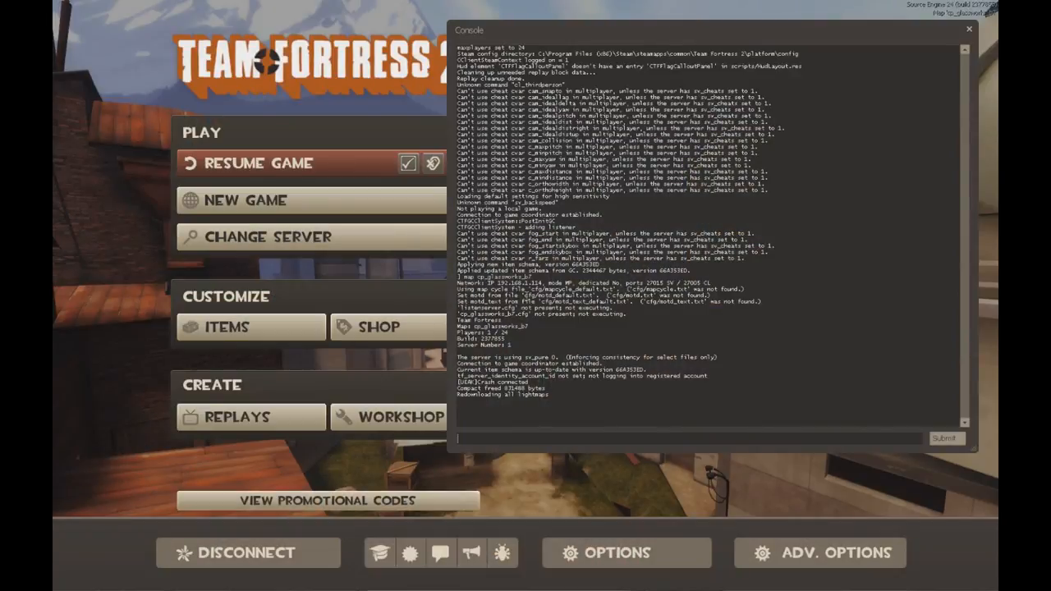
- Enable cheats with sv_cheats 1 and start entering r_drawclipbrushes in the console
{"action": "type", "text": "sv_cheats 1"}
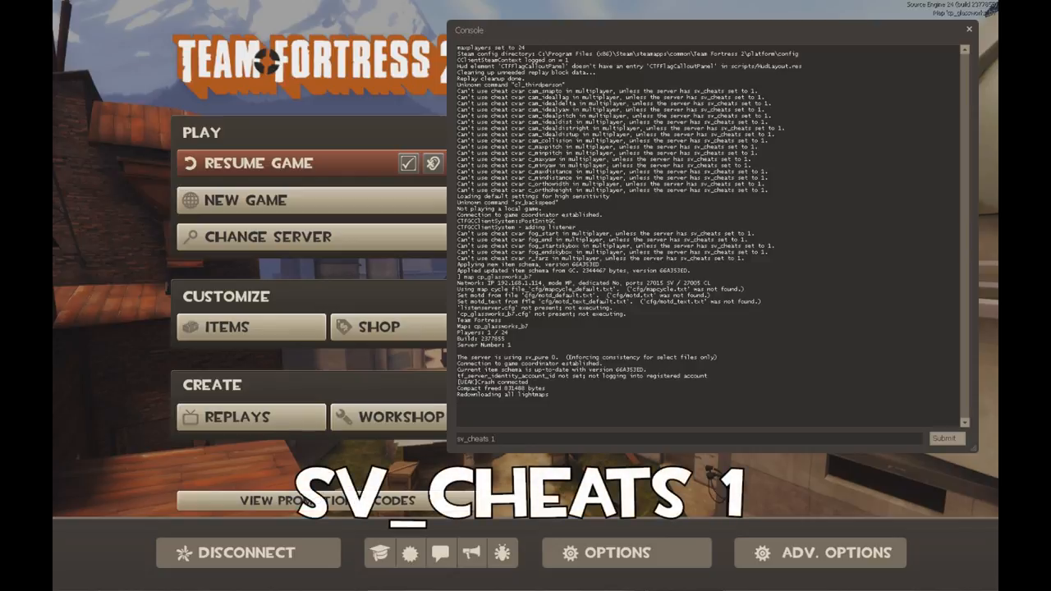
{"action": "key", "text": "Return"}
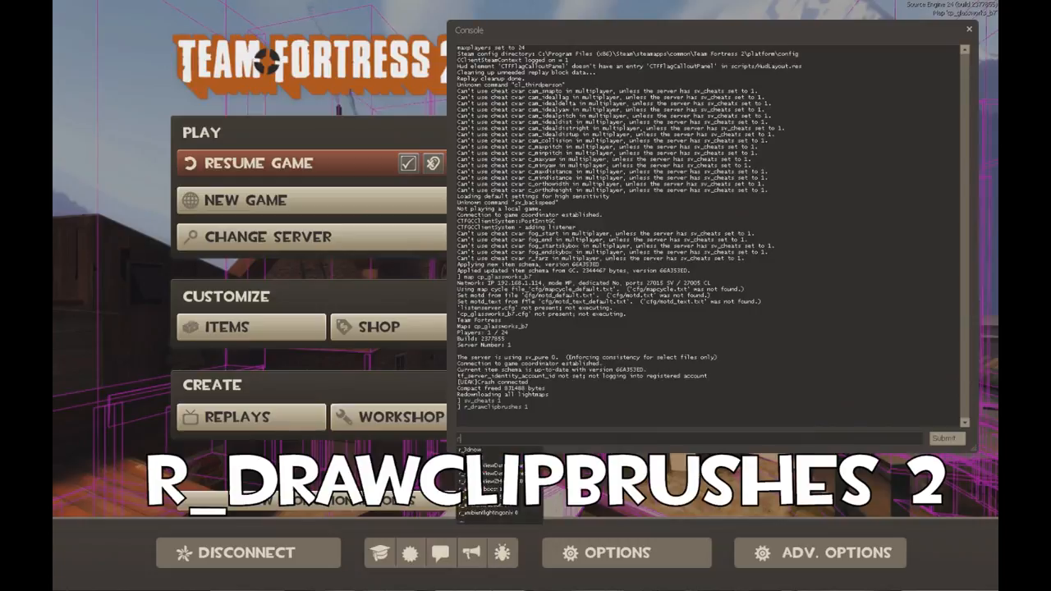
{"action": "type", "text": "r_drawclipbrush"}
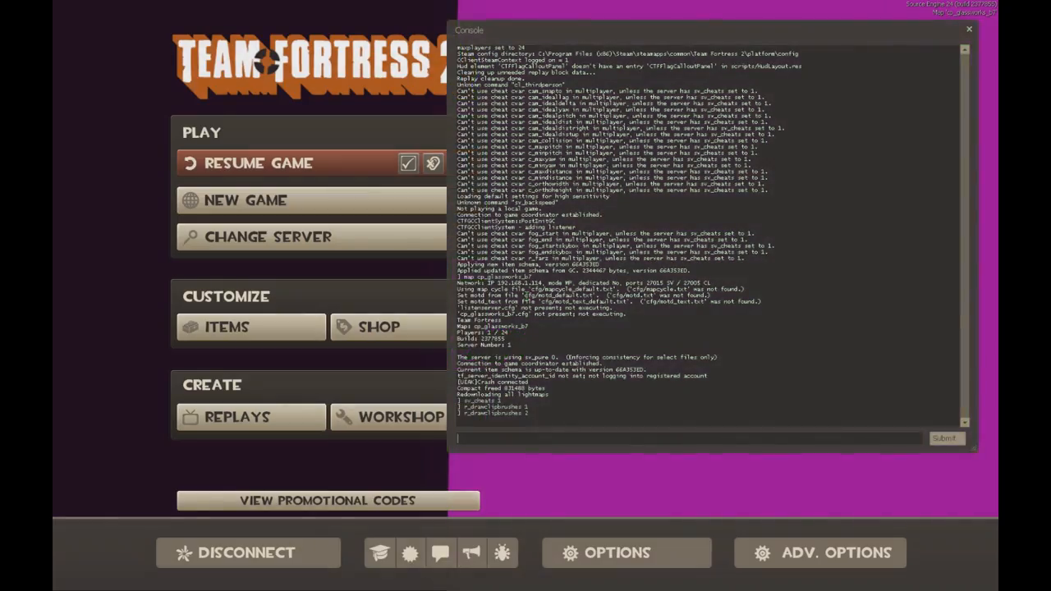
- Start entering vcollide_wireframe in the console to show prop collision outlines
{"action": "type", "text": "vcoll"}
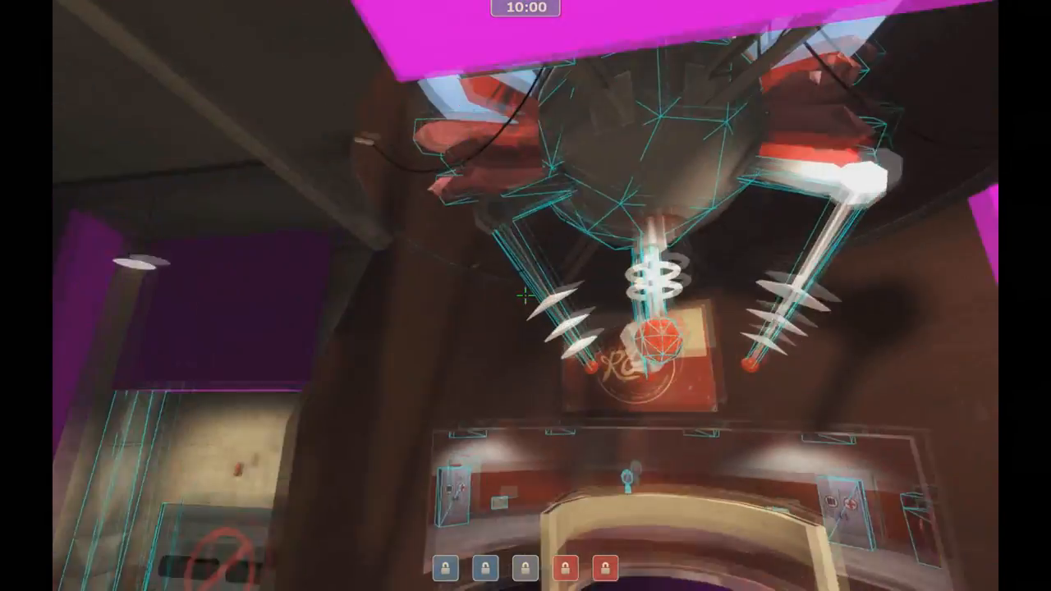
{"action": "mouse_move", "coordinate": [526, 296]}
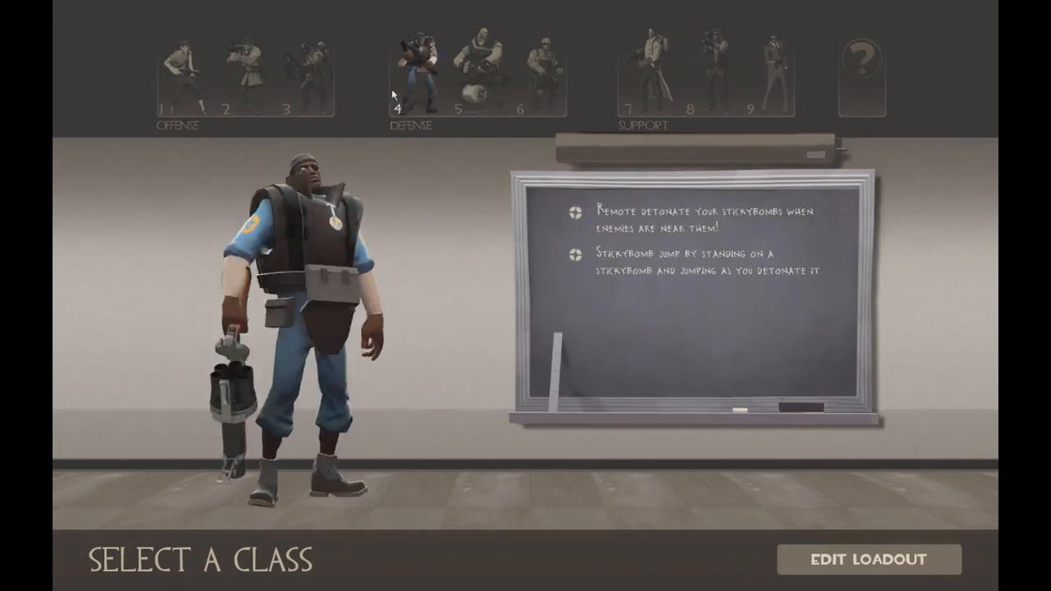
- Spawn as Demoman and walk the glassworks map inspecting clips and wireframes
{"action": "left_click", "coordinate": [867, 558]}
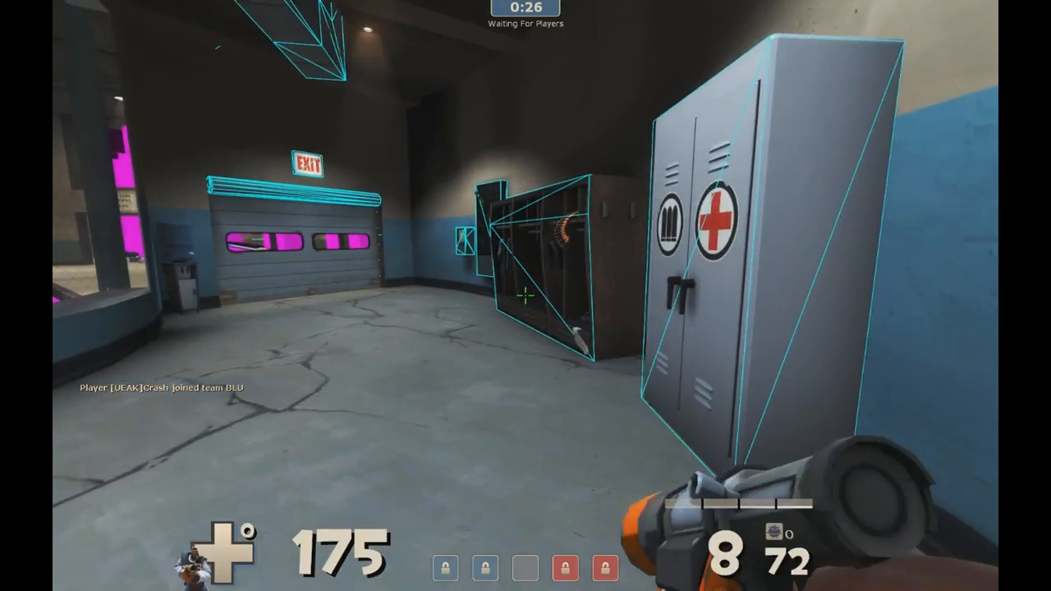
{"action": "key", "text": "Escape"}
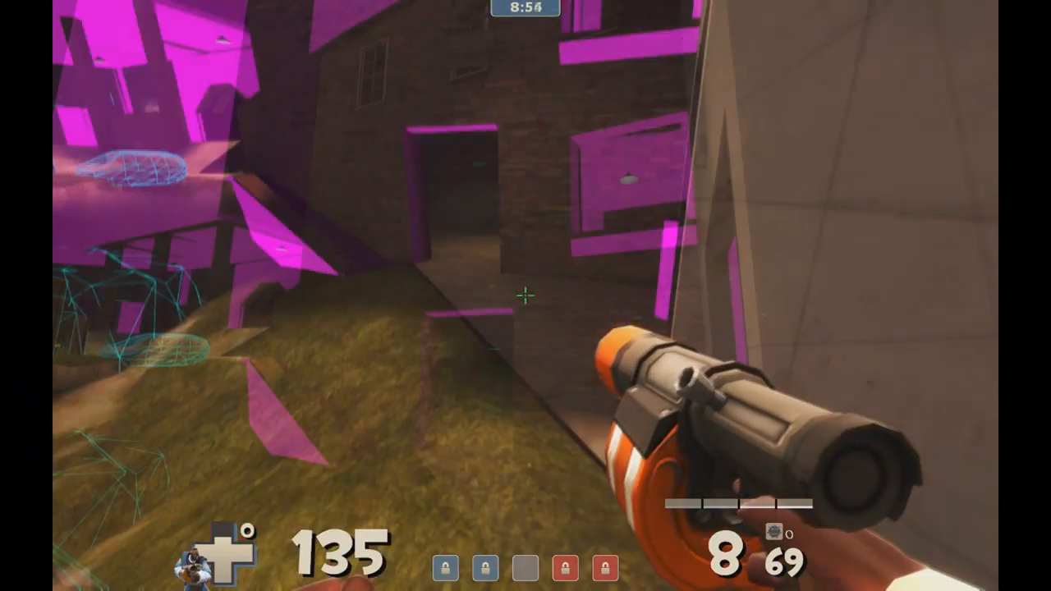
{"action": "left_click", "coordinate": [526, 296]}
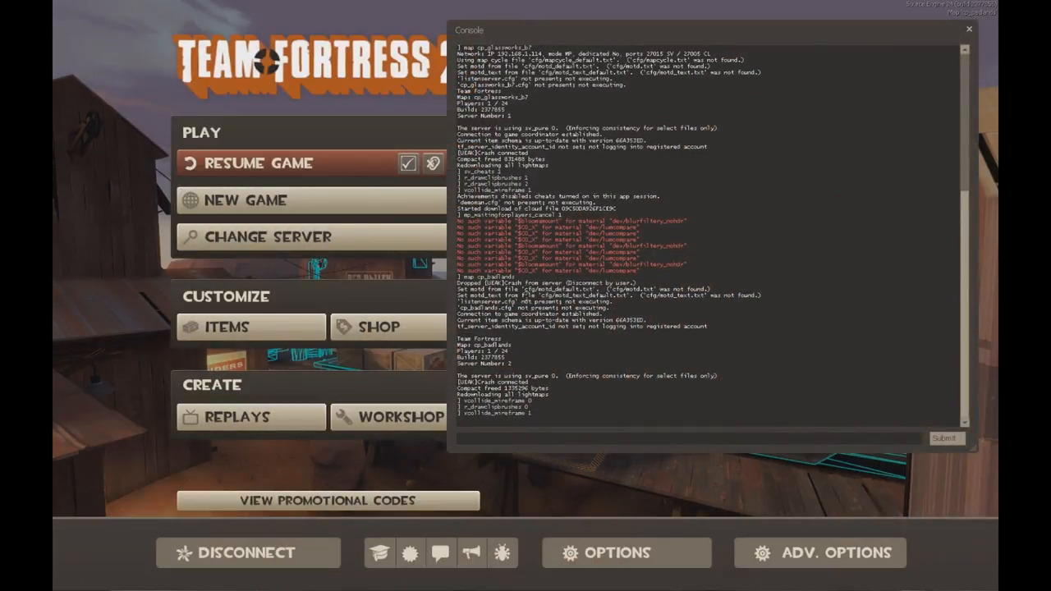
- Begin re-entering r_drawclipbrushes in the console on cp_badlands
{"action": "type", "text": "r_draw"}
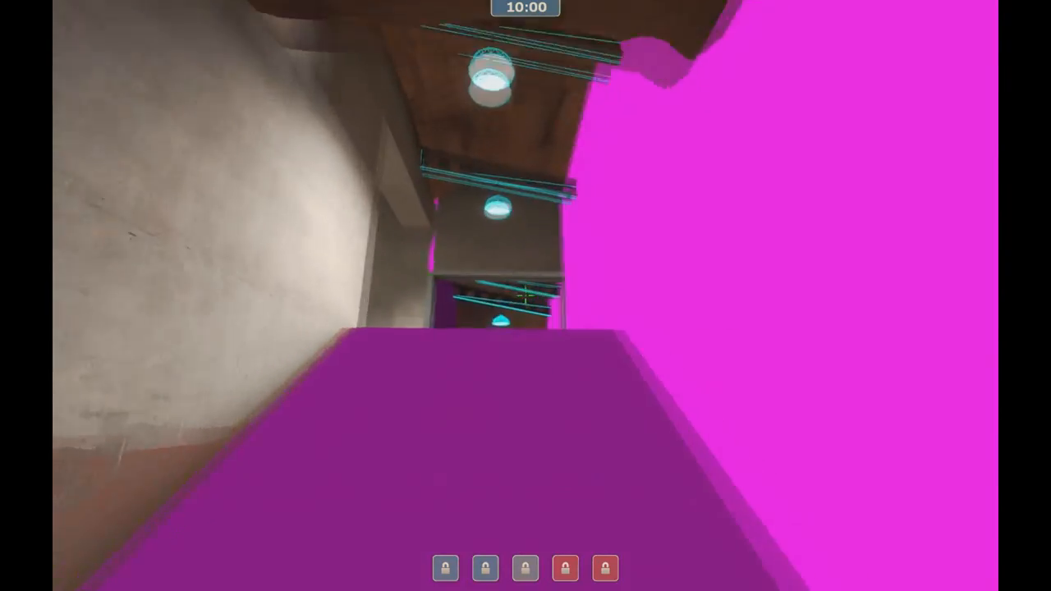
{"action": "mouse_move", "coordinate": [525, 295]}
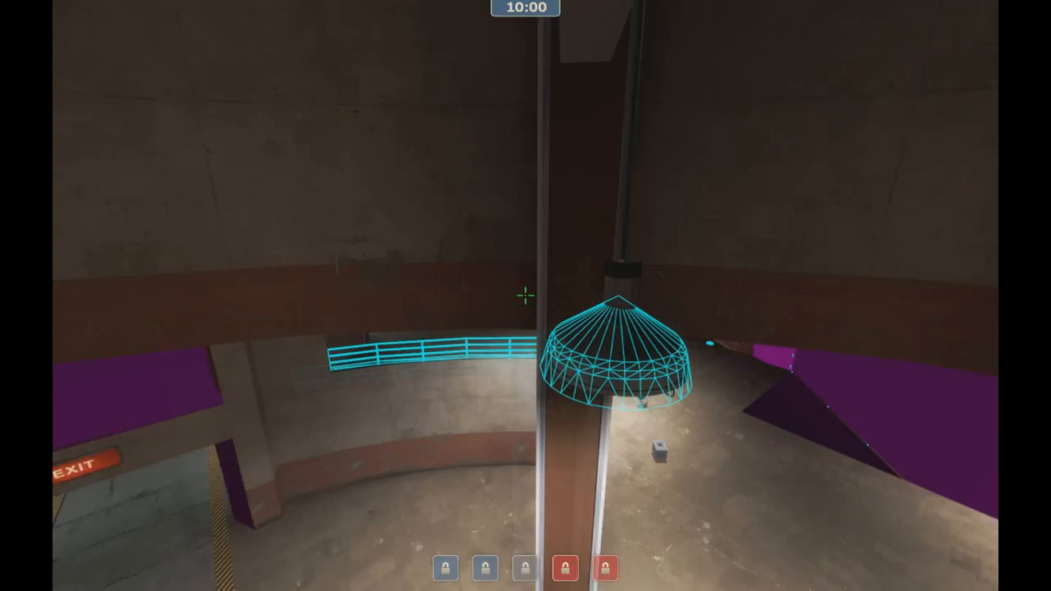
{"action": "mouse_move", "coordinate": [526, 296]}
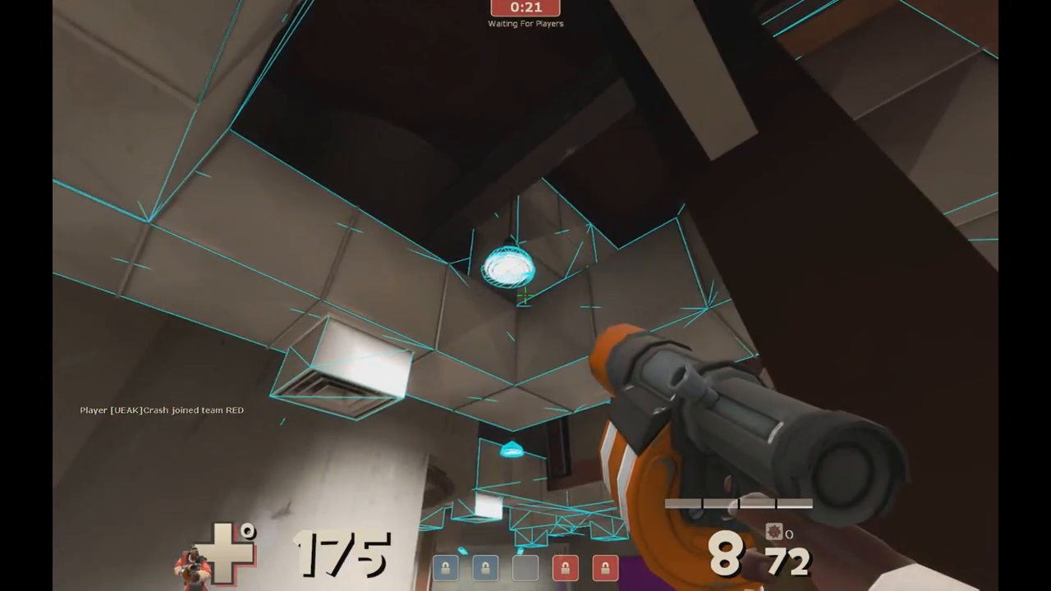
- Resume play and walk the interior rooms to the corridor under the EXIT sign
{"action": "left_click", "coordinate": [526, 296]}
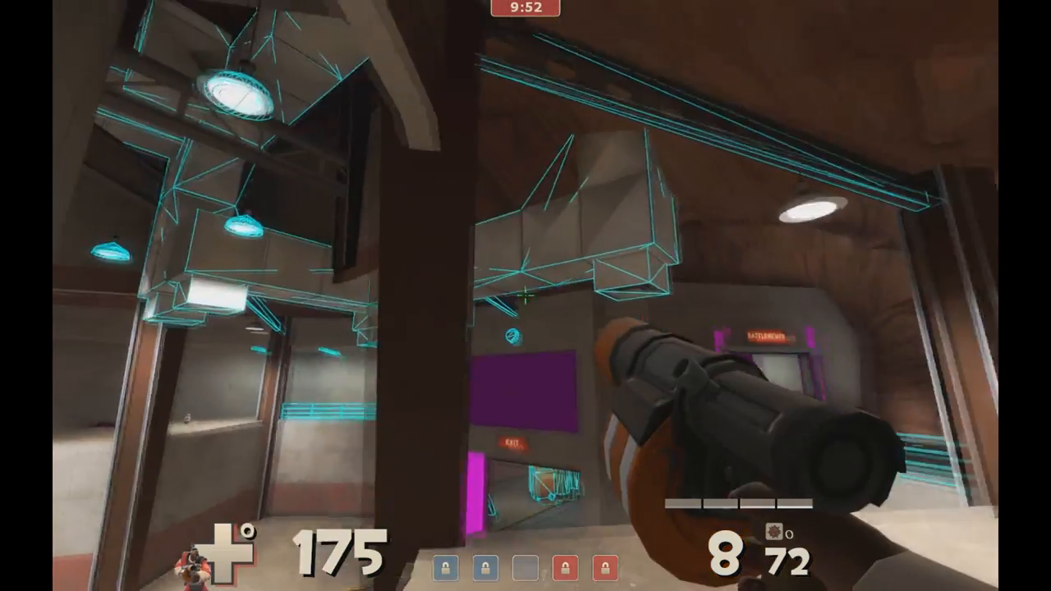
{"action": "mouse_move", "coordinate": [526, 296]}
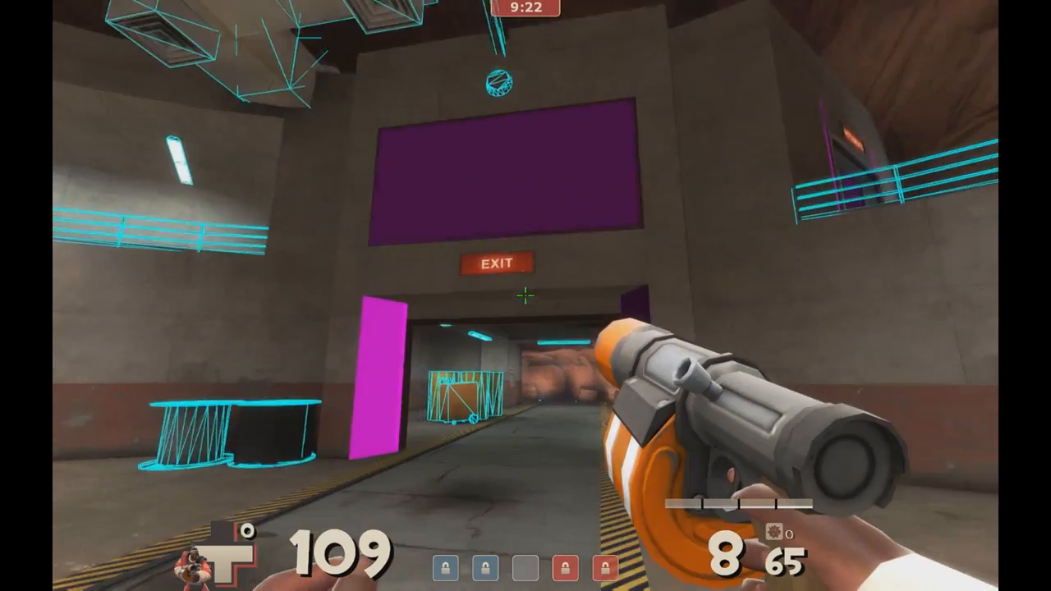
- Resume play and jump onto the dark wooden rafters near the ceiling
{"action": "left_click", "coordinate": [526, 296]}
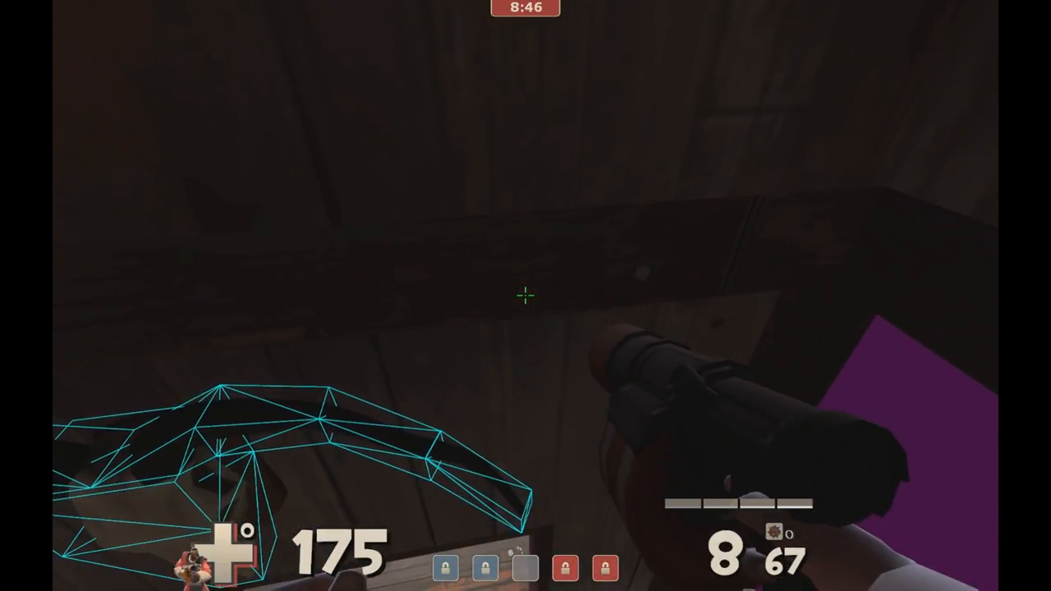
{"action": "mouse_move", "coordinate": [525, 296]}
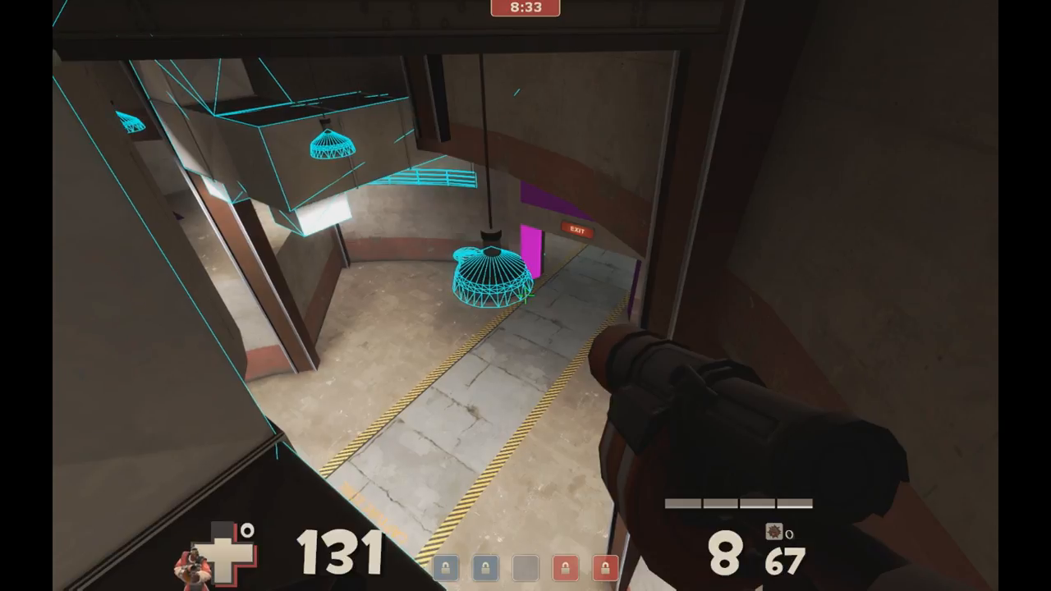
- Pause to the main menu and open the Bug Reporter form
{"action": "key", "text": "Escape"}
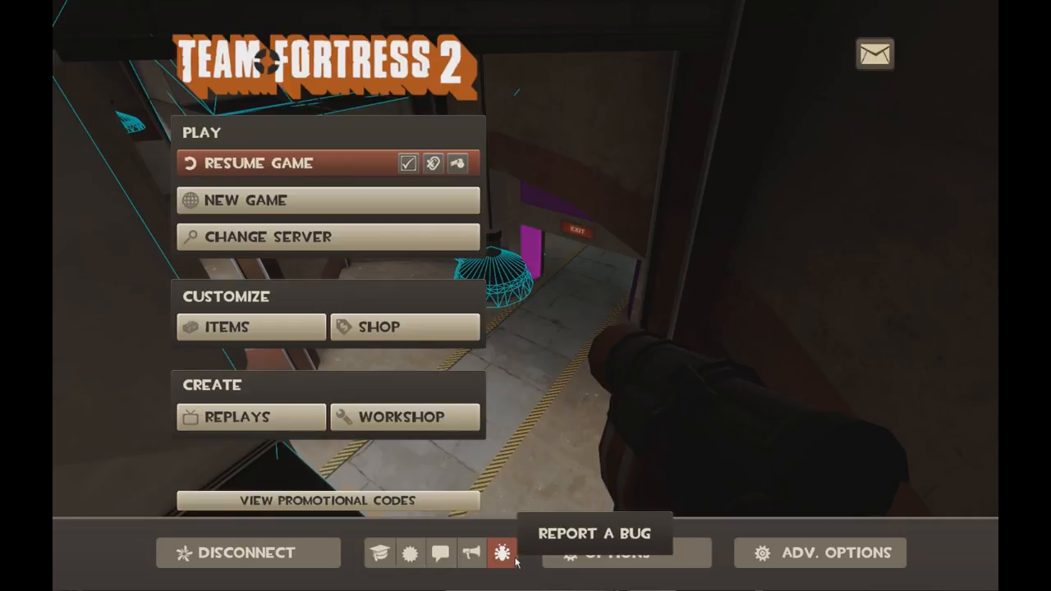
{"action": "left_click", "coordinate": [502, 552]}
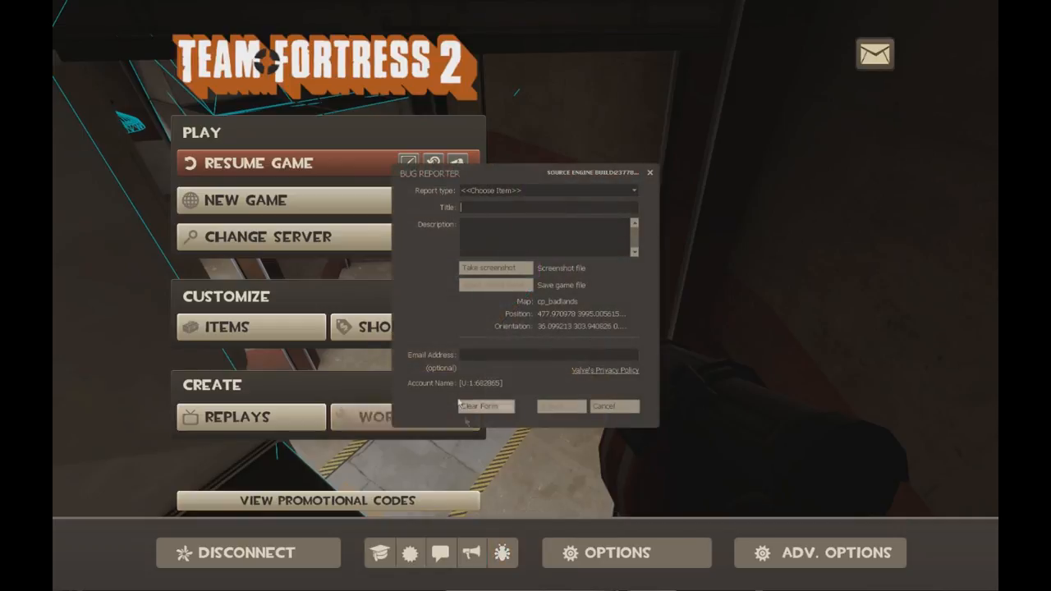
- Attach a screenshot and set the report type to Game play / Strategy Problems
{"action": "left_click", "coordinate": [495, 268]}
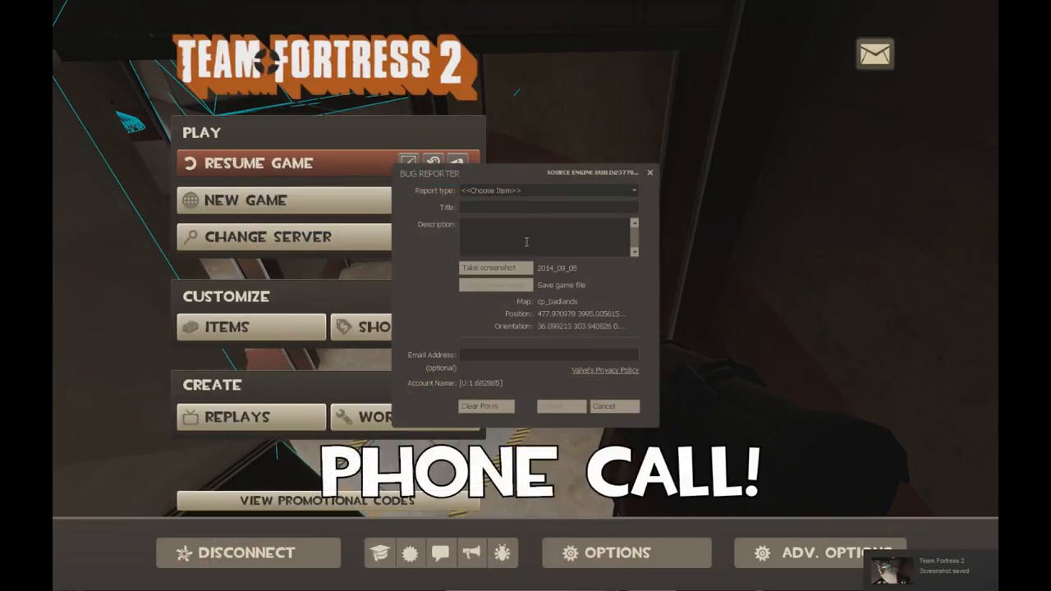
{"action": "left_click", "coordinate": [548, 190]}
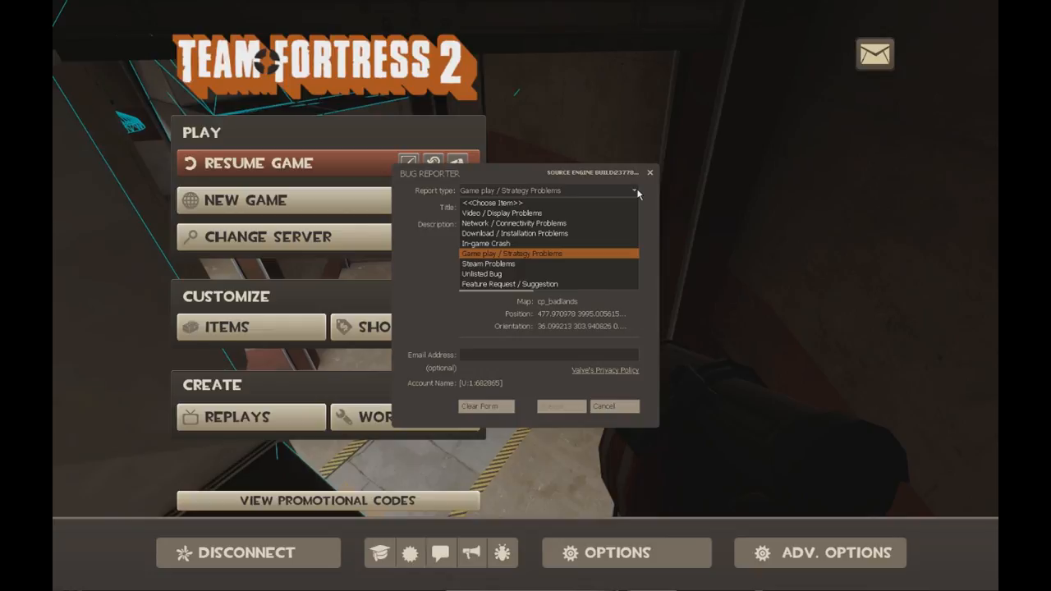
{"action": "left_click", "coordinate": [512, 253]}
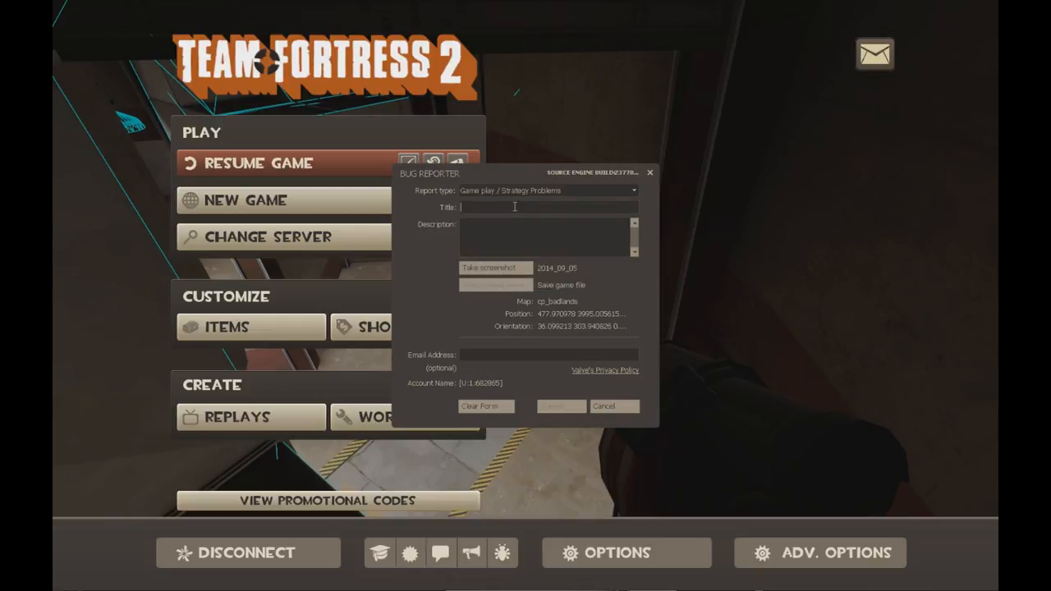
- Title the report 'Clipping Exploit on Badlands', add a description, and submit
{"action": "type", "text": "Clipping Exploit in Badlands"}
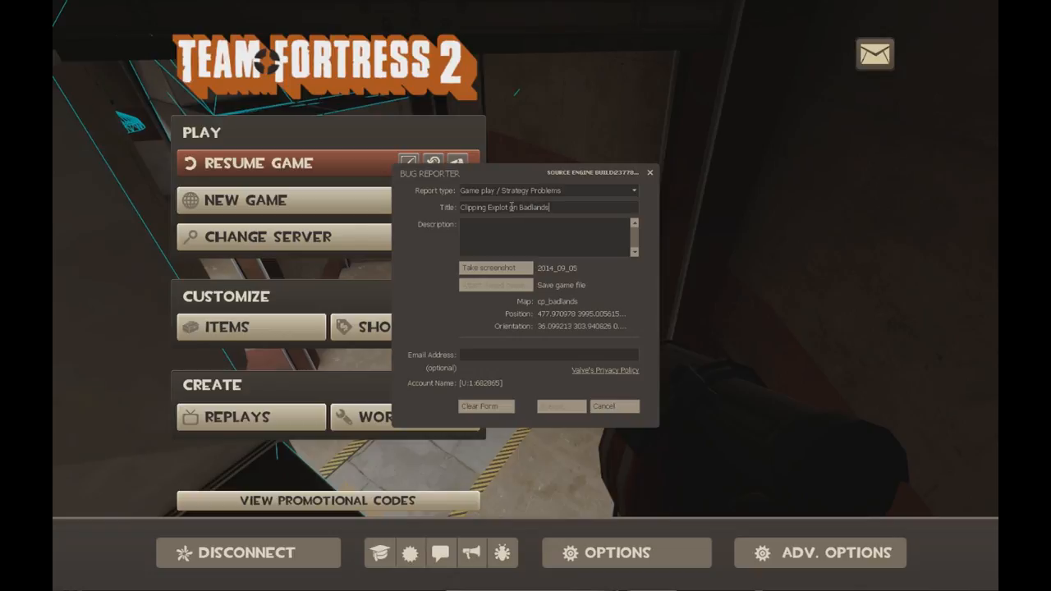
{"action": "type", "text": "Valve pls"}
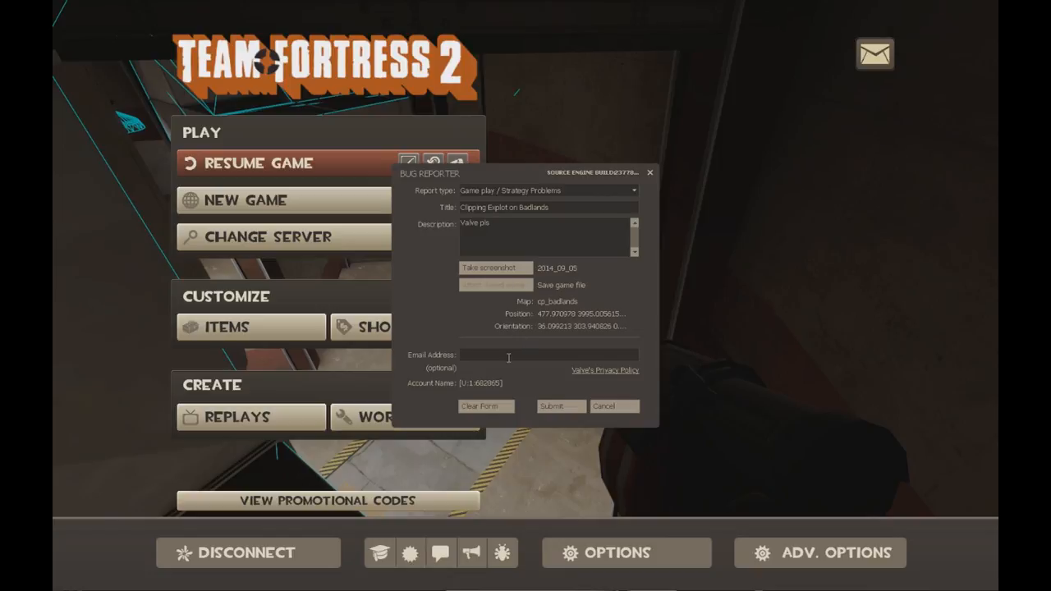
{"action": "left_click", "coordinate": [534, 355]}
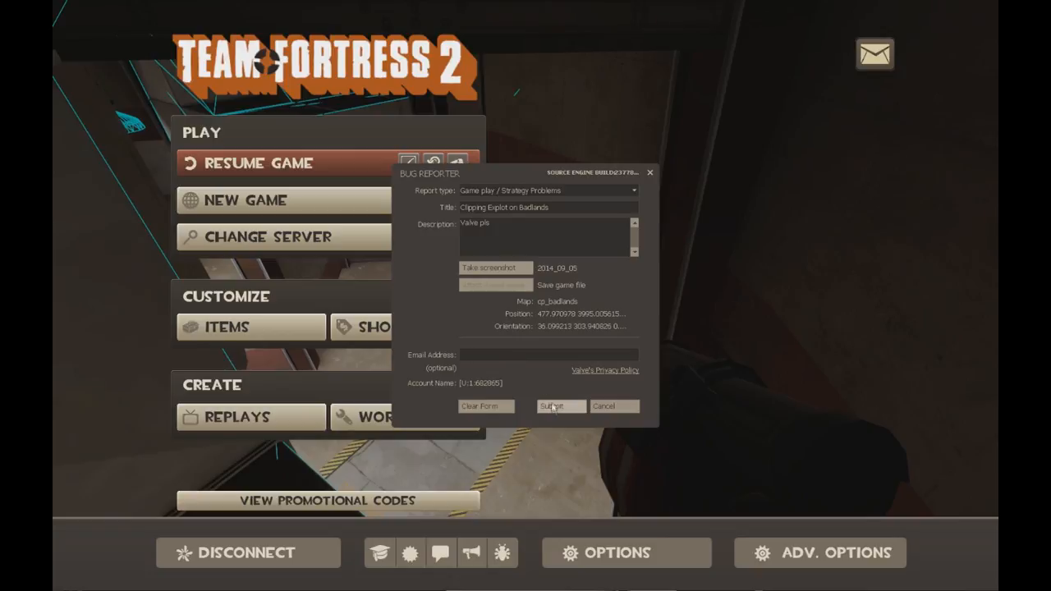
{"action": "left_click", "coordinate": [560, 406]}
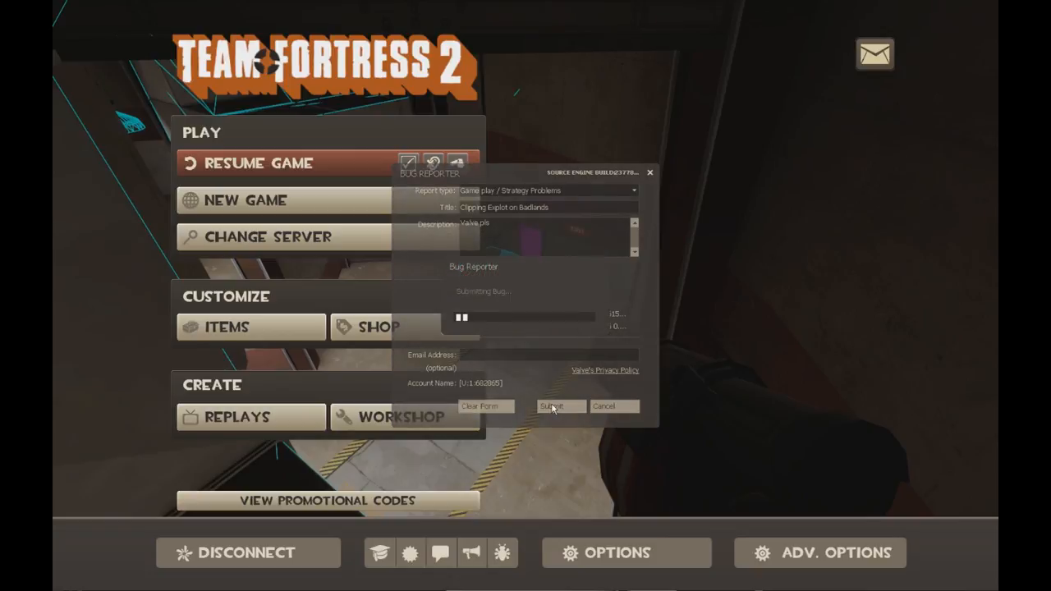